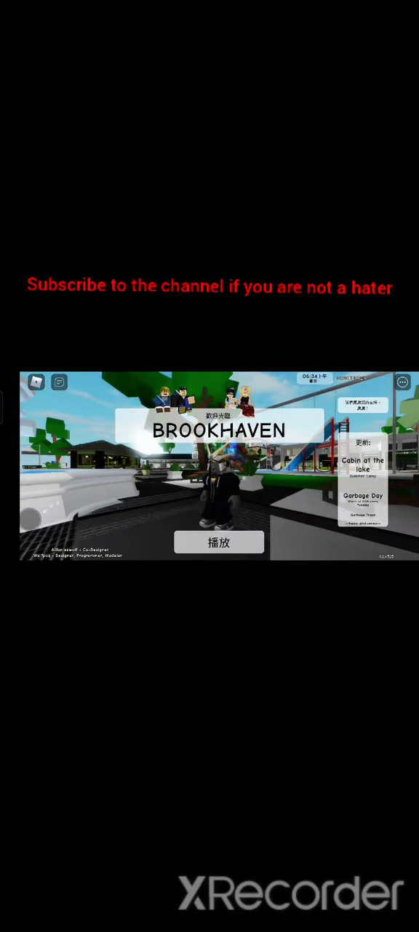
# Start Brookhaven from the title screen with Play (播放)
pyautogui.click(219, 542)
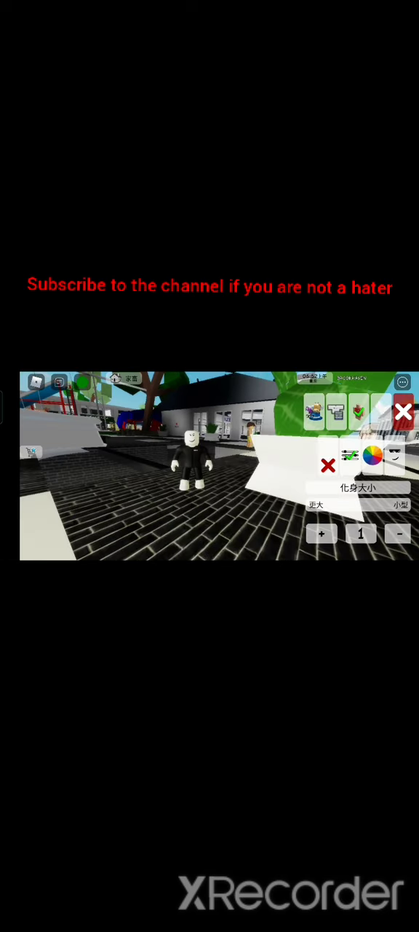
pyautogui.click(321, 534)
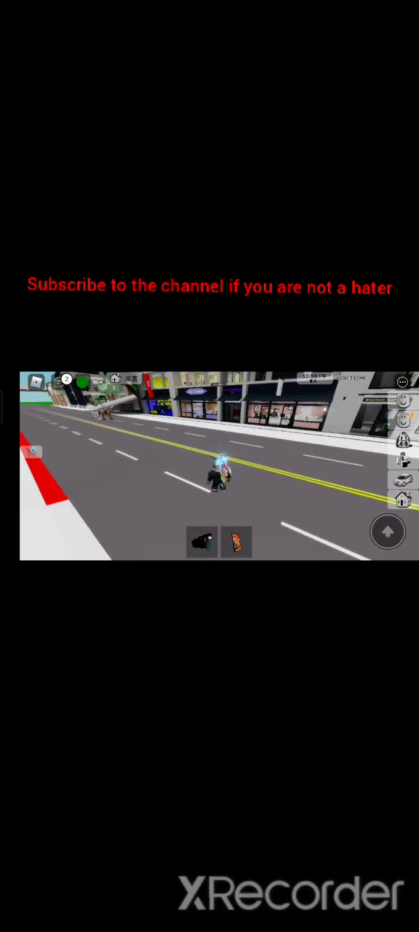
# Exit Roblox to the home screen and open XRecorder's recording controls
pyautogui.click(236, 542)
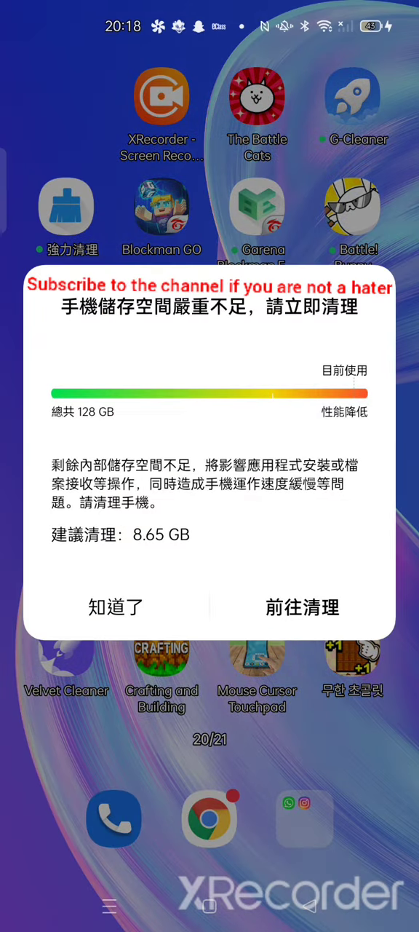
pyautogui.click(115, 607)
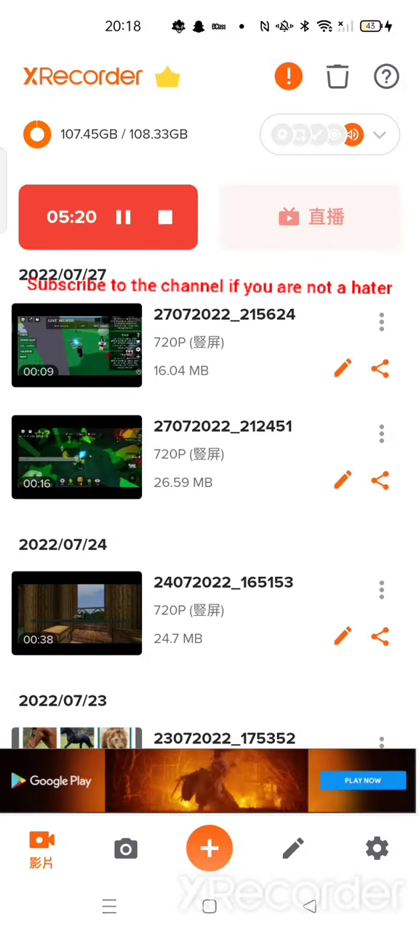